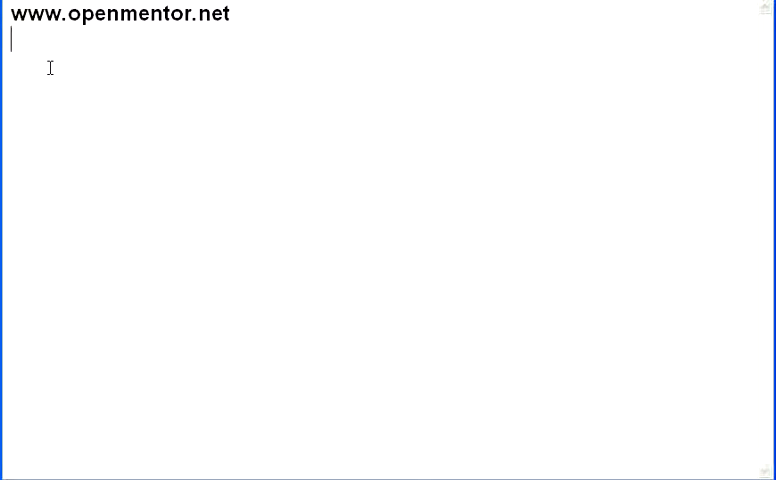
- Write the heading 'Algorithm' followed by the line 'logic- step by step instruction'
type("Algorithm")
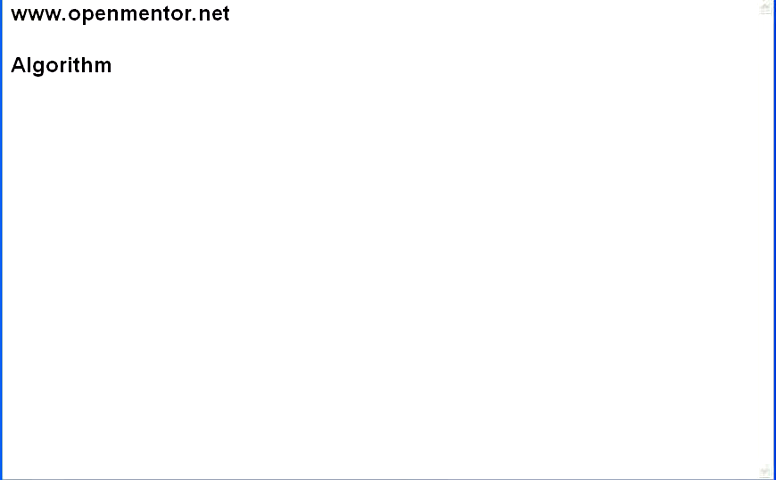
type("logic")
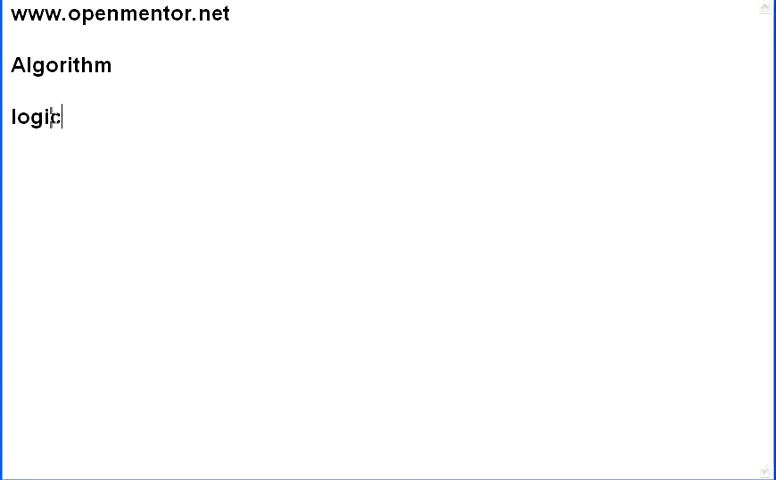
type("-")
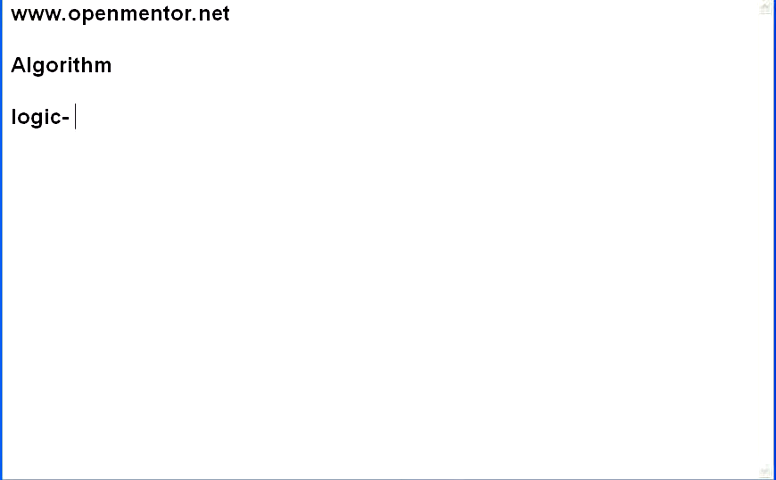
type("step by")
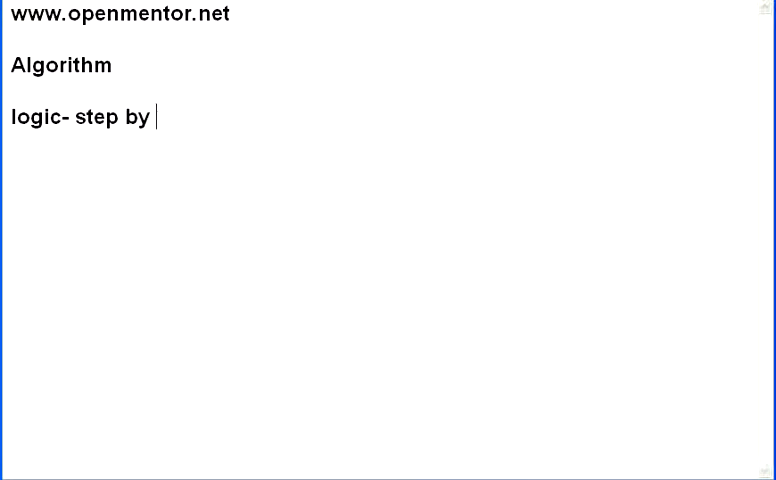
type("step")
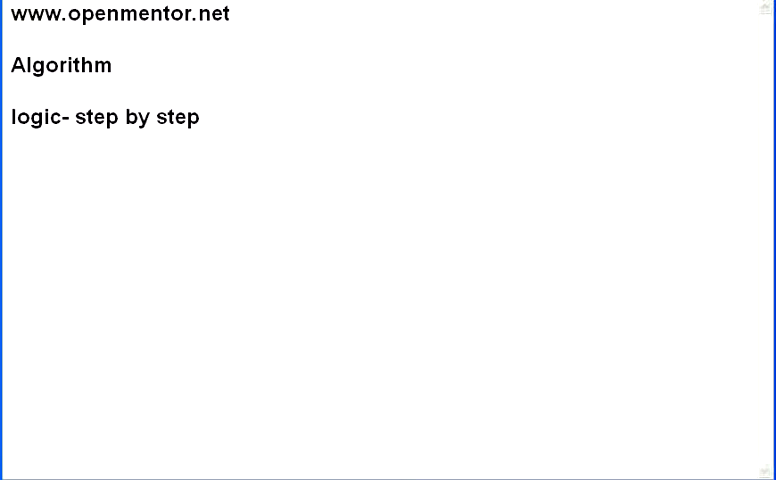
type("instr")
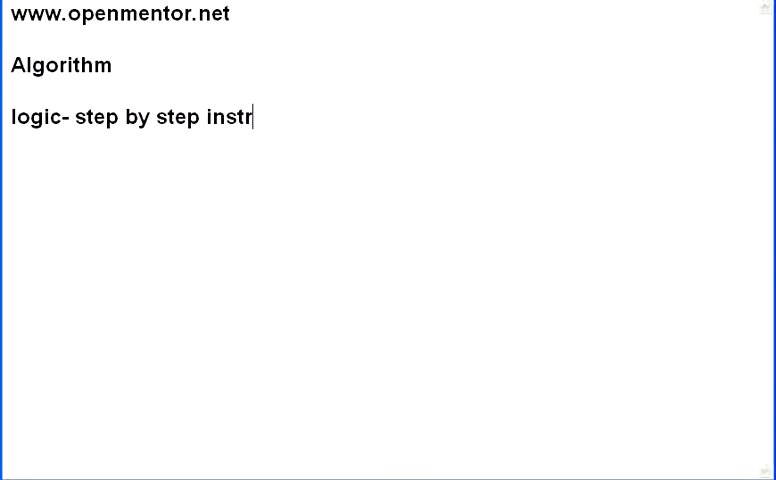
type("uction")
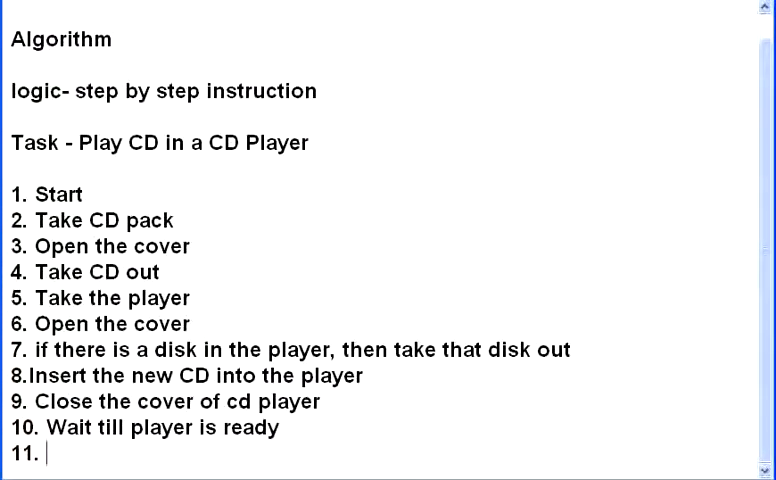
- Add step 11 'Click play button' to the CD-playing list
type("Click play button")
type("12. Stop")
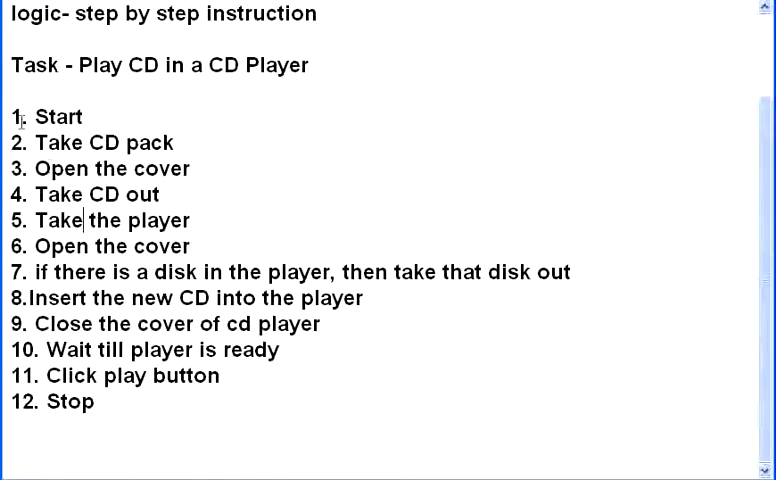
left_click_drag(12, 116, 96, 402)
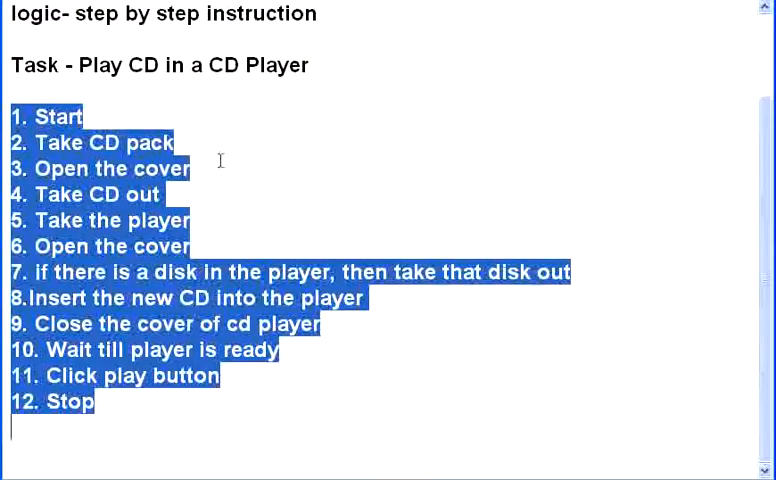
double_click(100, 64)
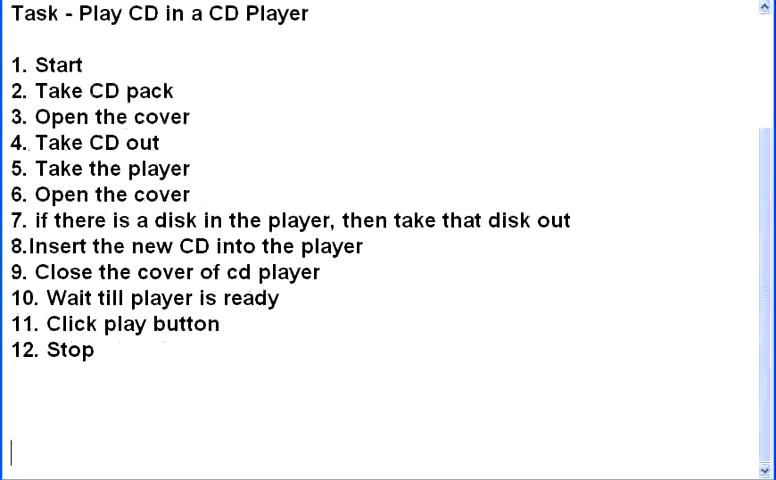
- Note 'Break a bigger task to smaller subtasks' and 'each subtask must not have any ambiguity'
scroll("down", 3)
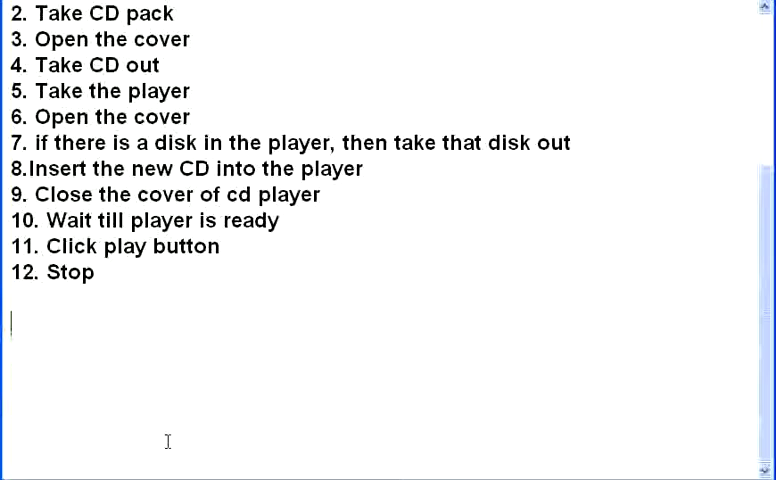
type("Break a bigger task to s")
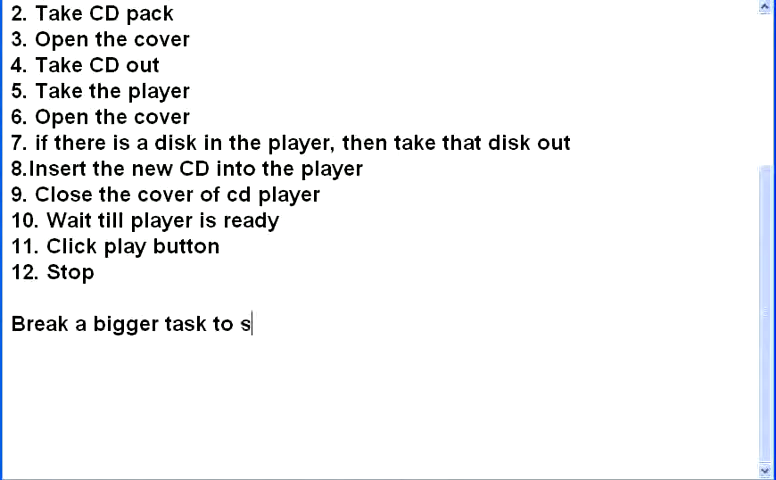
type("maller subtask")
type("each")
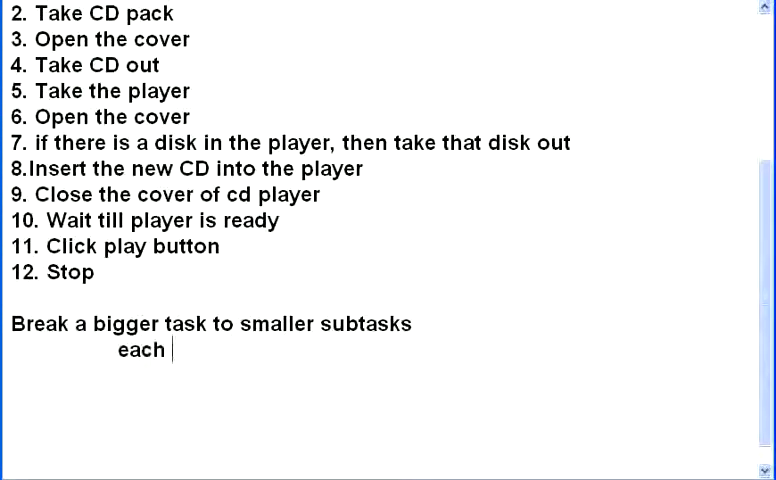
type("subtask must not have any ambiguity")
type("code - instructions in a programming language")
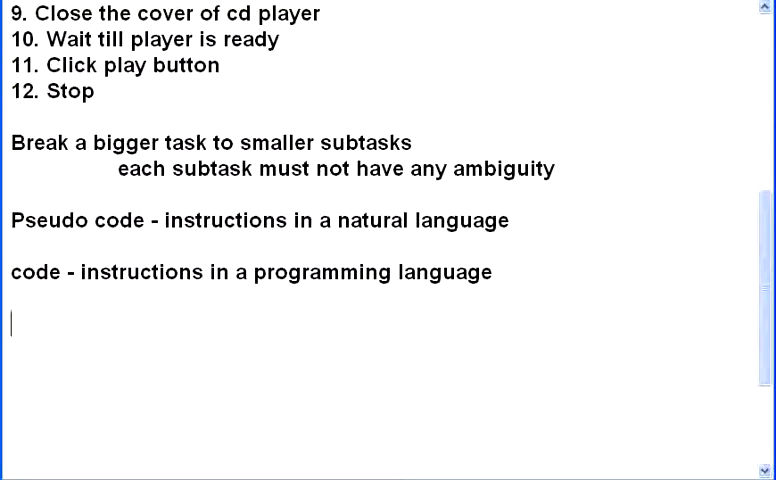
- Add the line 'Design of a software uses this algorithm heavily.'
type("Design of a software uses this algorithm heavily.")
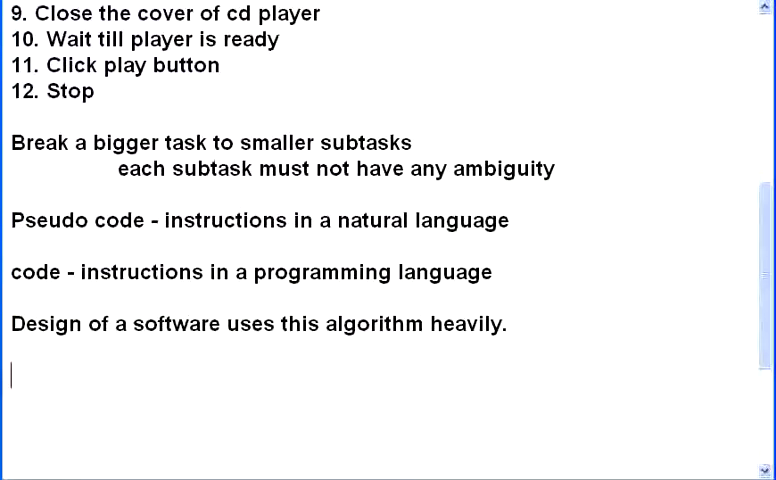
- Close the notes with 'analytical ability - foundation for logic'
type("analytical ability - foundation for logic")
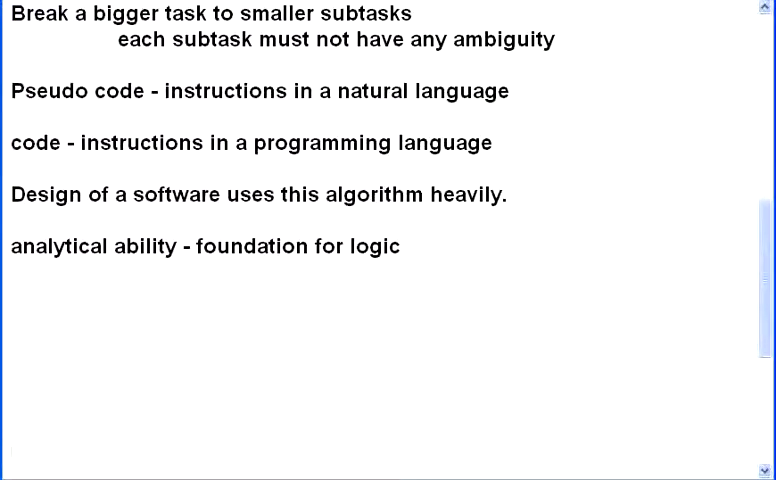